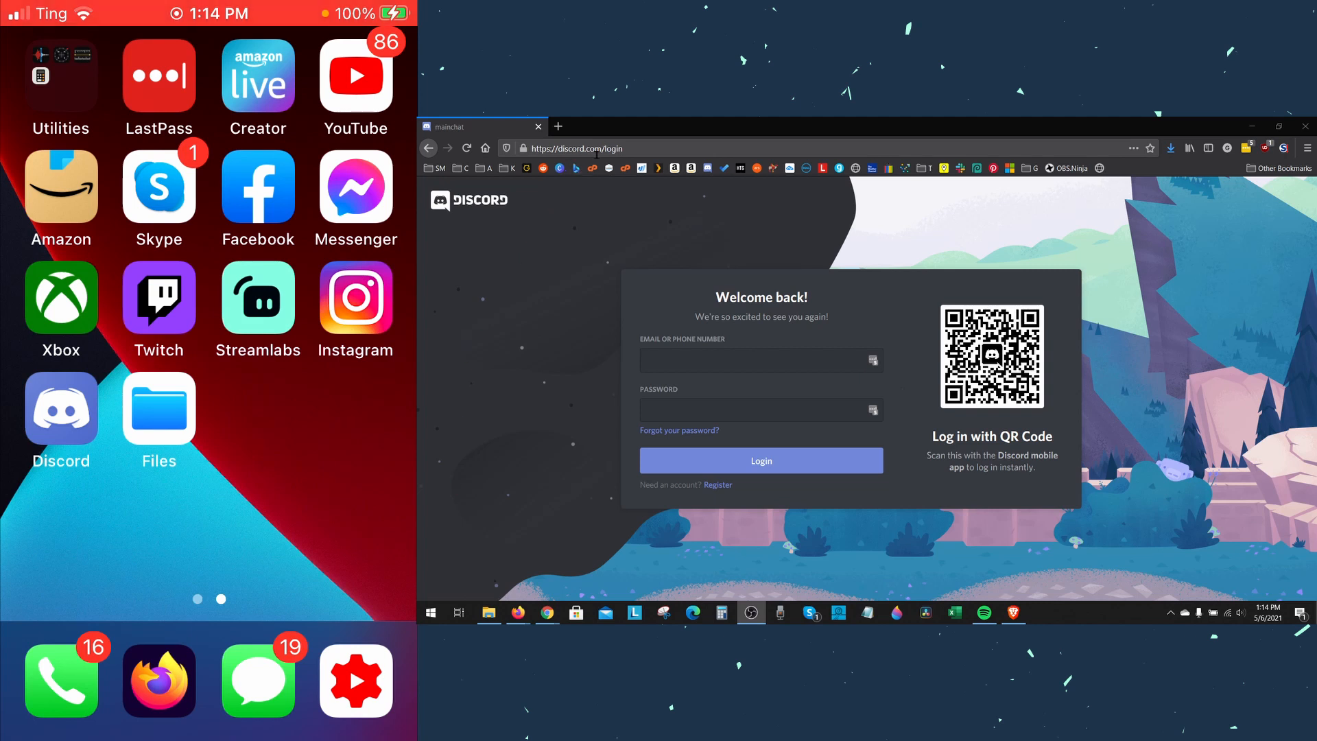
{"action": "mouse_move", "coordinate": [1061, 315]}
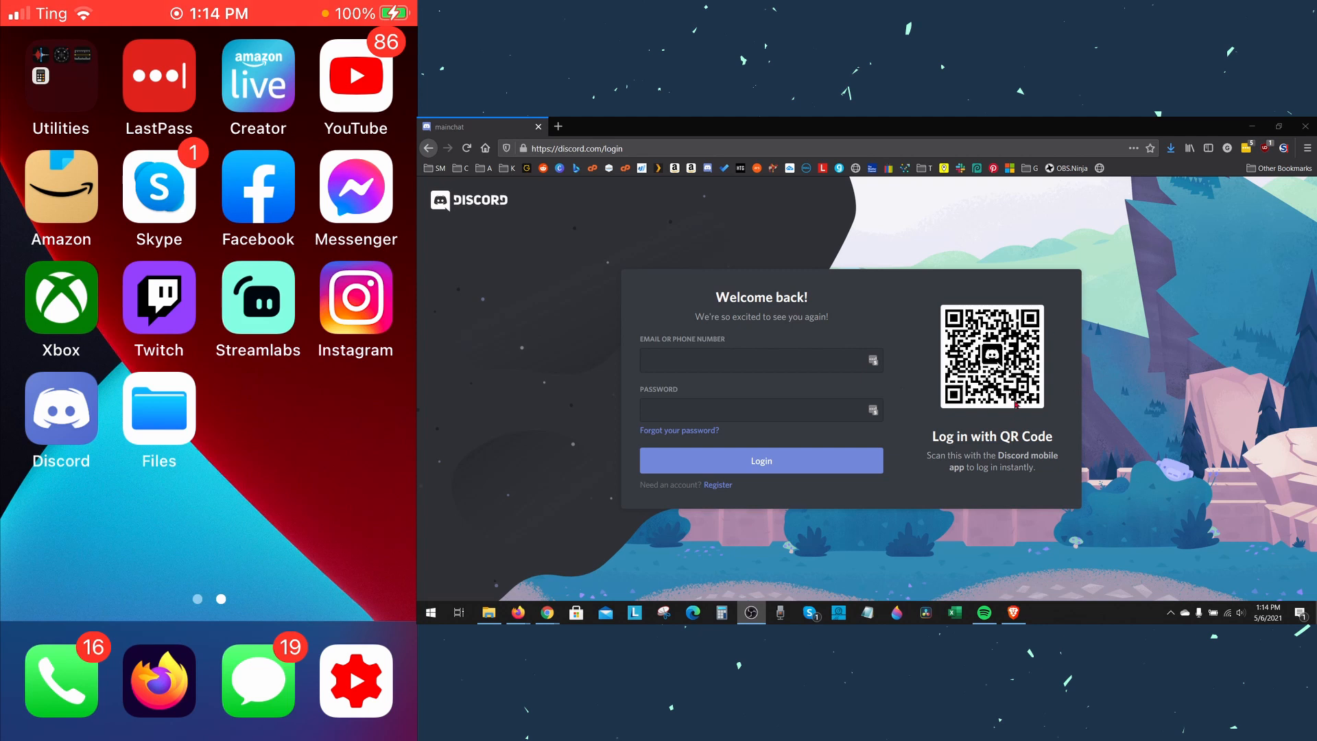
{"action": "mouse_move", "coordinate": [1096, 351]}
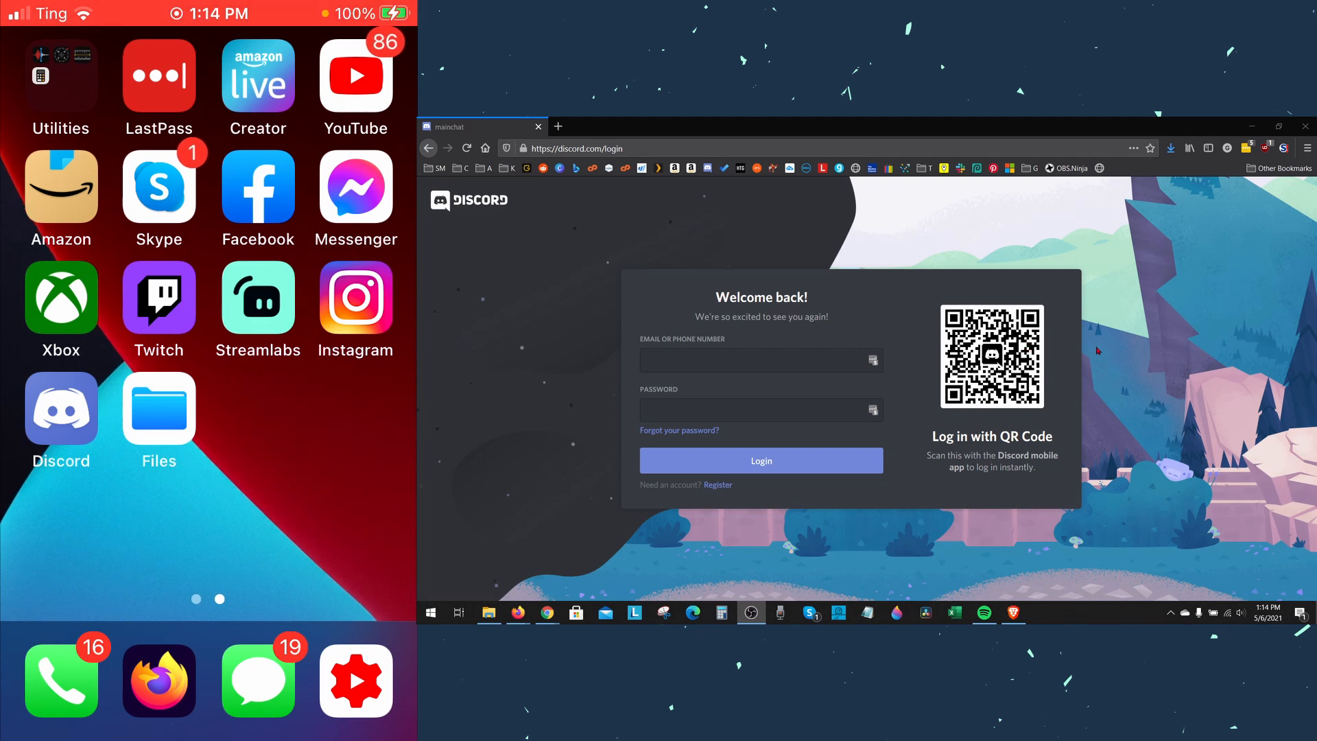
- Launch Discord on the phone and reveal the server and channel list
{"action": "left_click", "coordinate": [60, 420]}
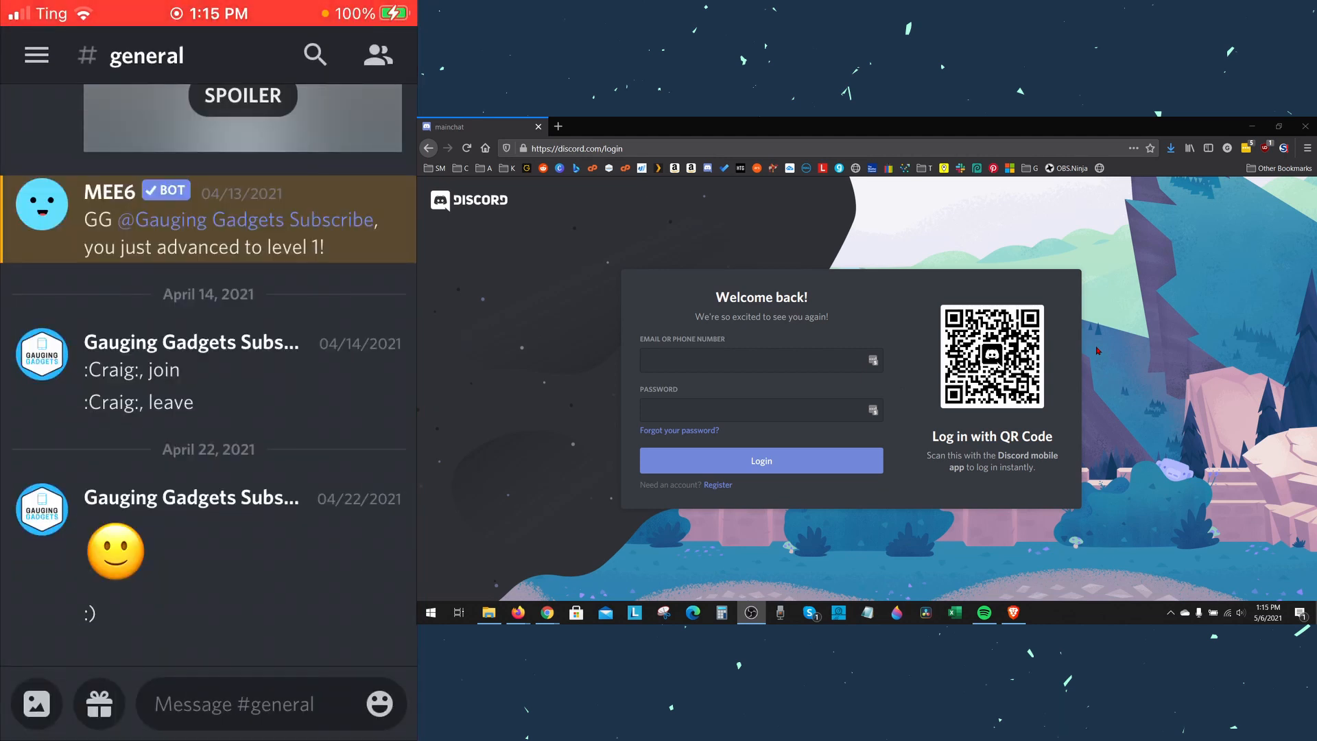
{"action": "left_click", "coordinate": [35, 55]}
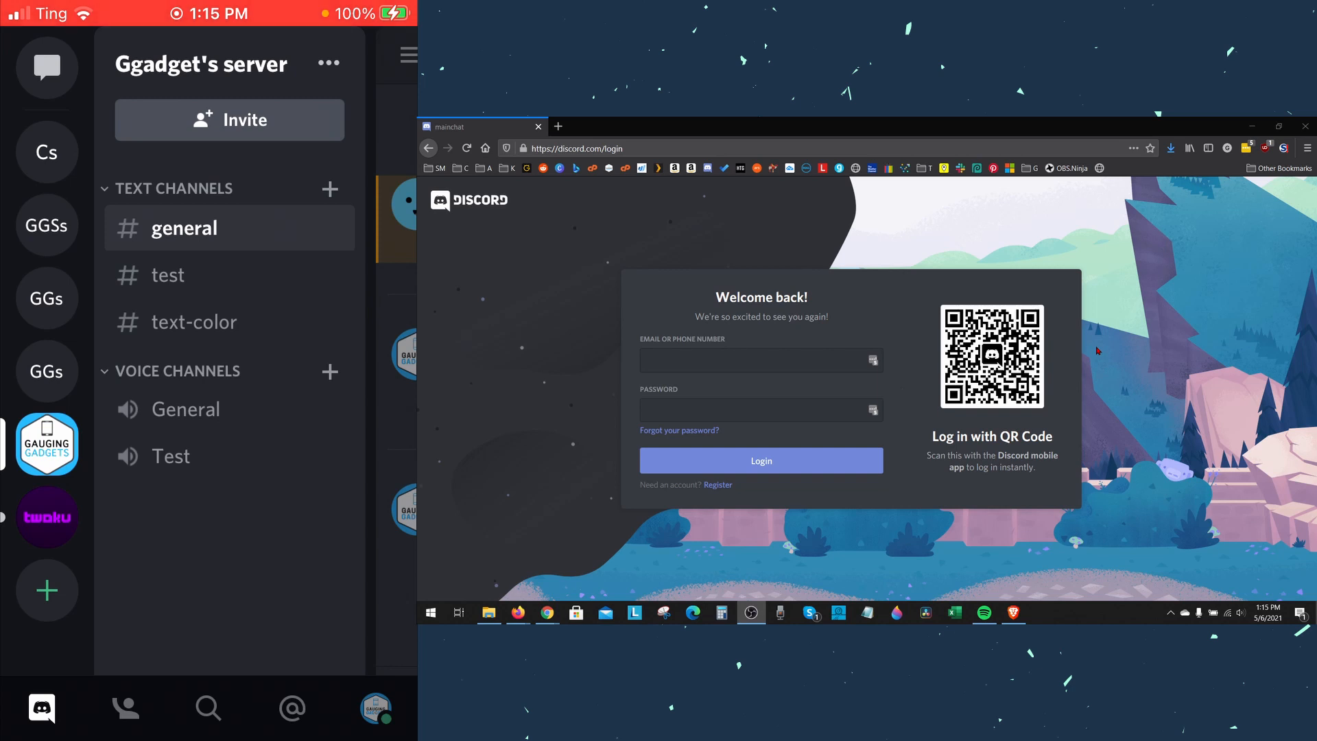
- From the phone's profile settings, scan the browser's login QR code and approve the desktop login
{"action": "left_click", "coordinate": [375, 707]}
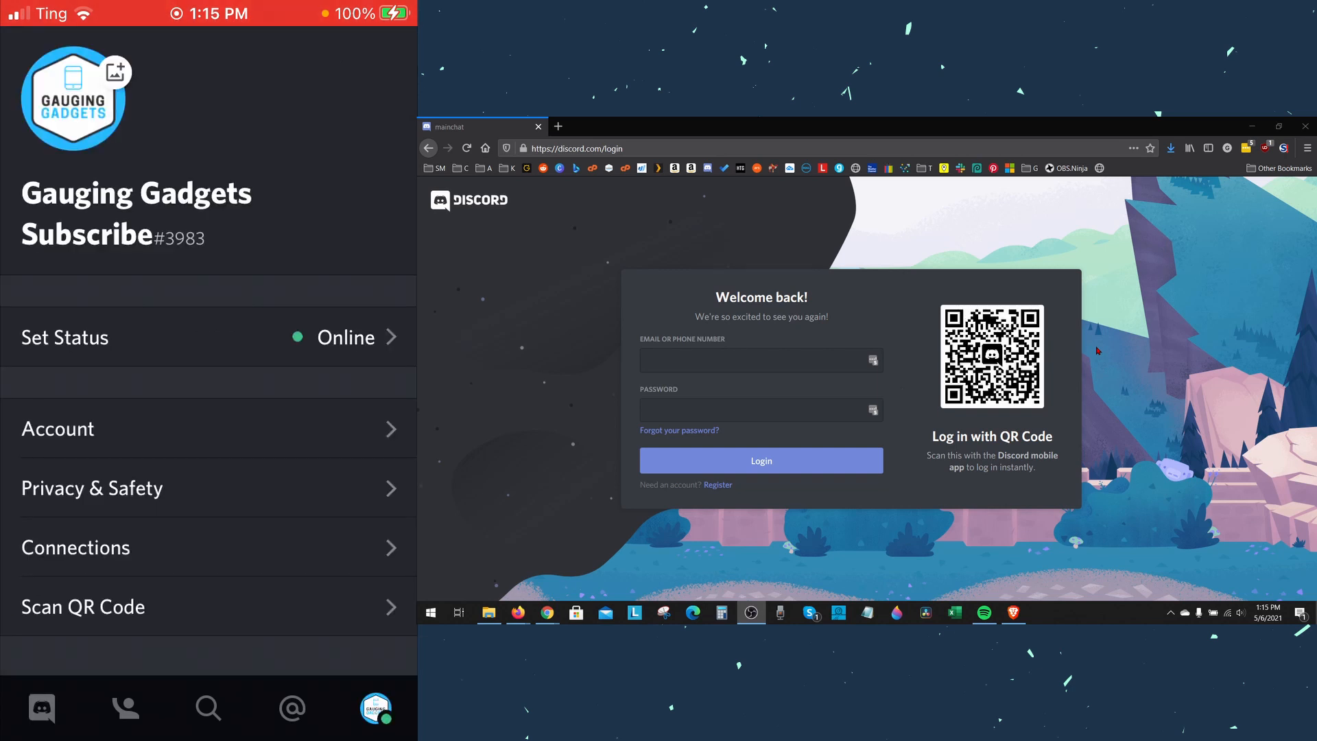
{"action": "left_click", "coordinate": [82, 607]}
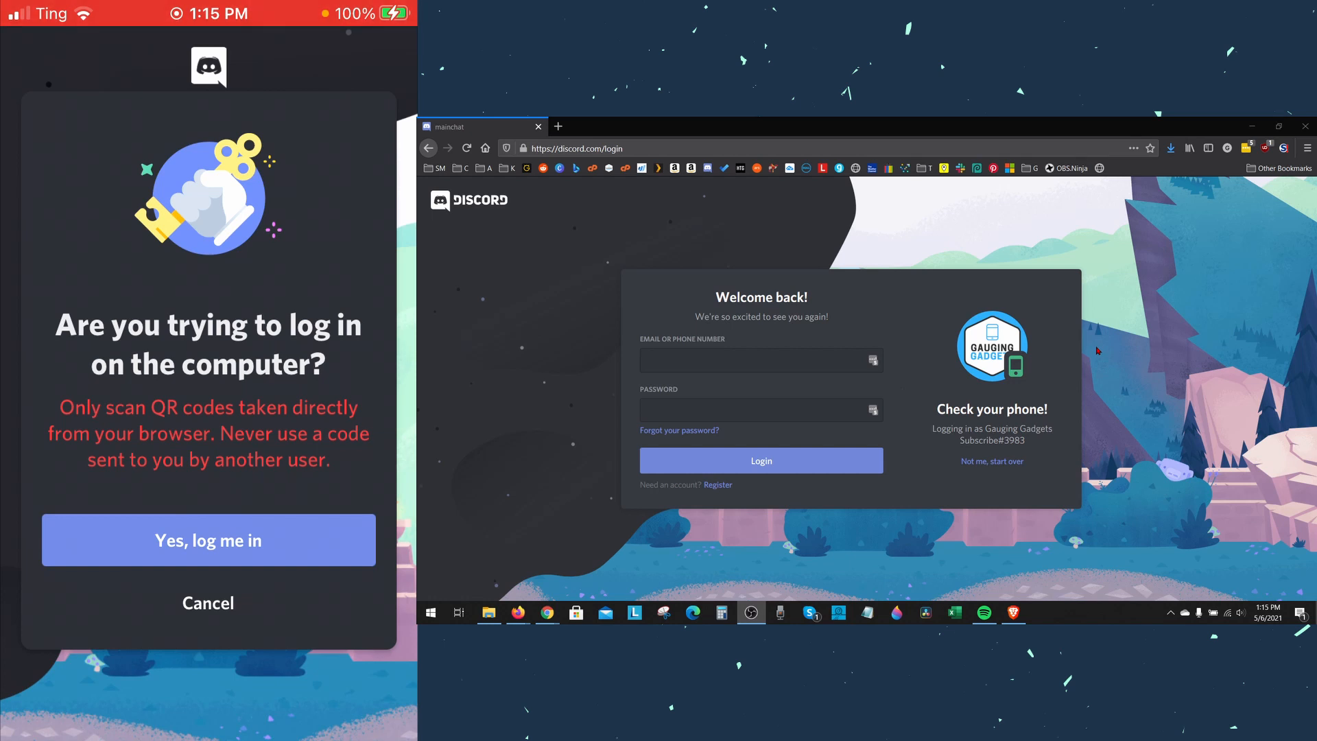
{"action": "left_click", "coordinate": [207, 539]}
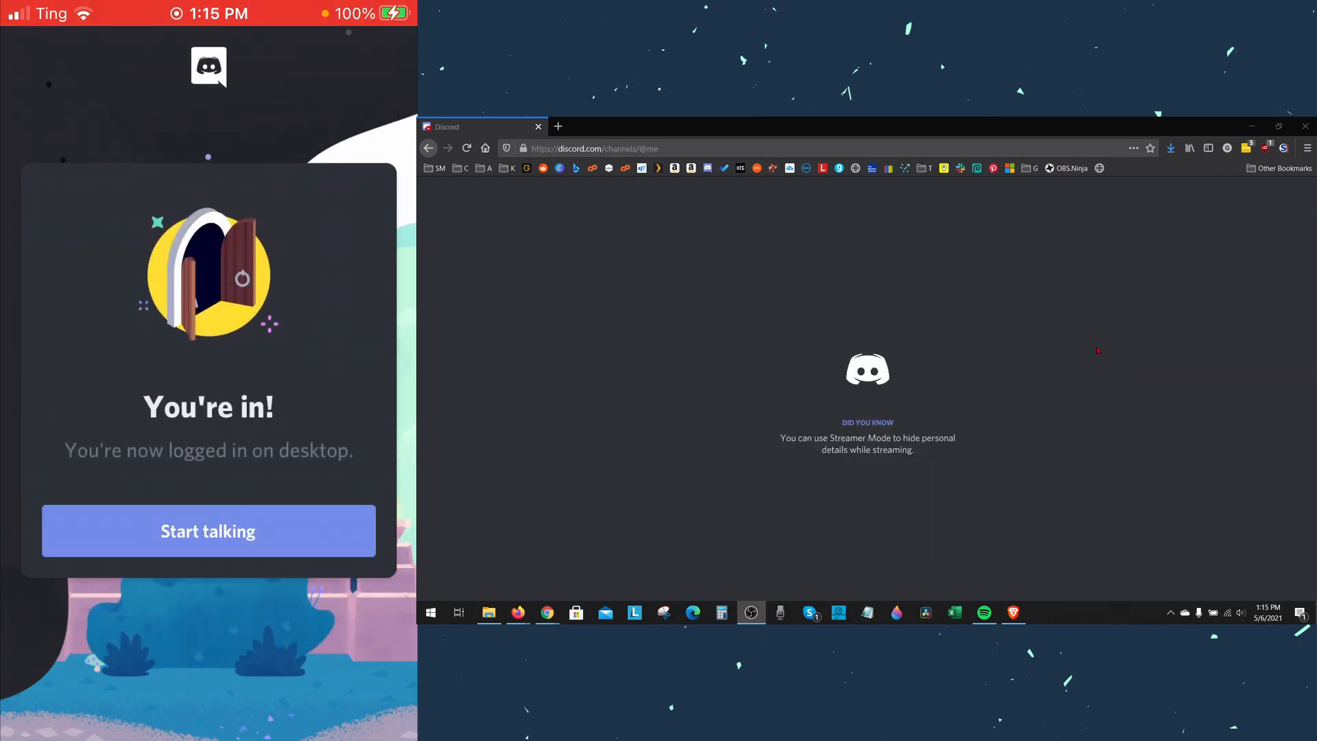